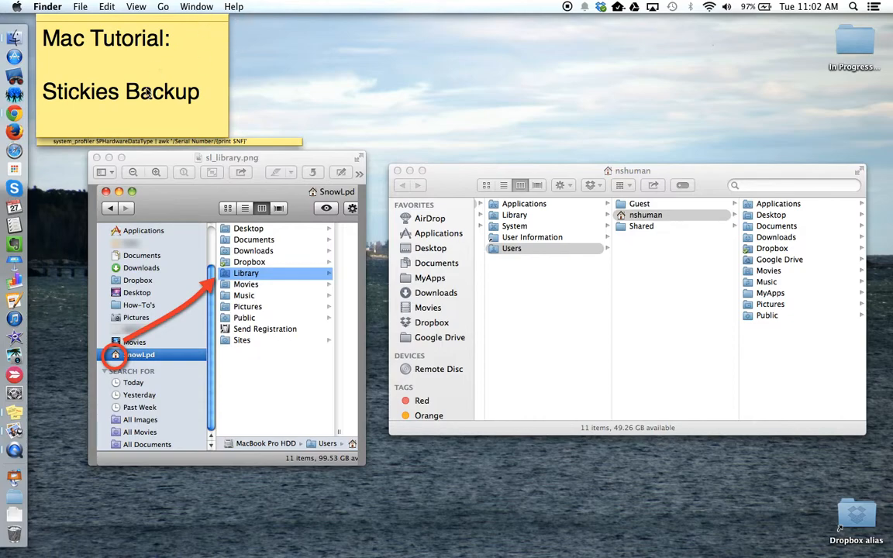
Quit Stickies from its application menu so the Mac Tutorial note disappears.
{"action": "left_click", "coordinate": [132, 92]}
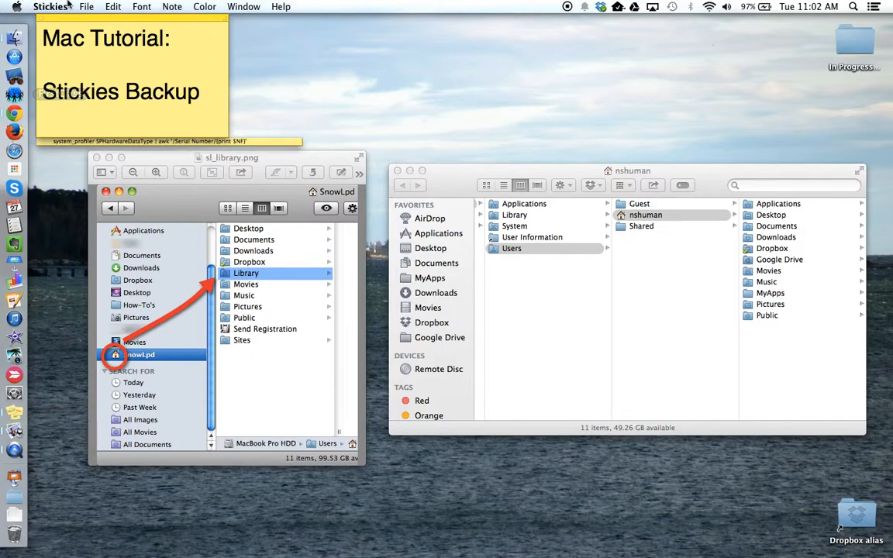
{"action": "left_click", "coordinate": [49, 7]}
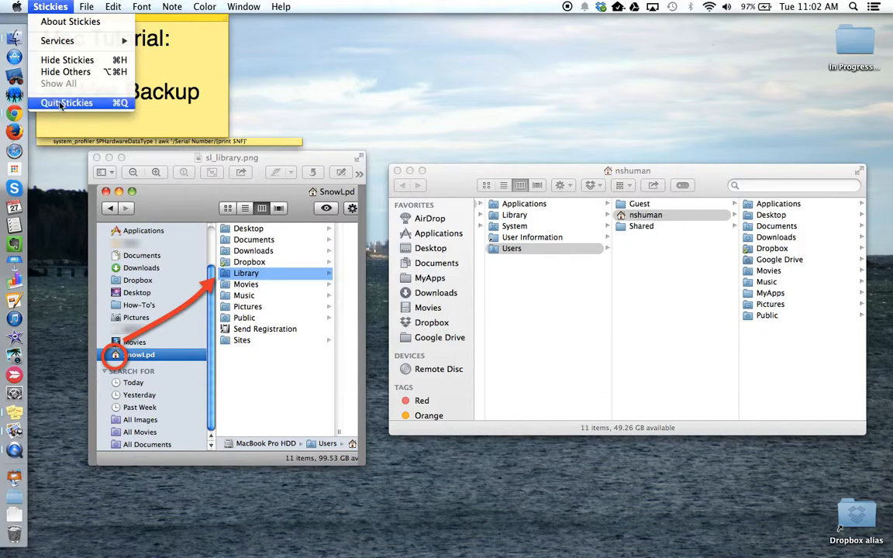
{"action": "left_click", "coordinate": [68, 102]}
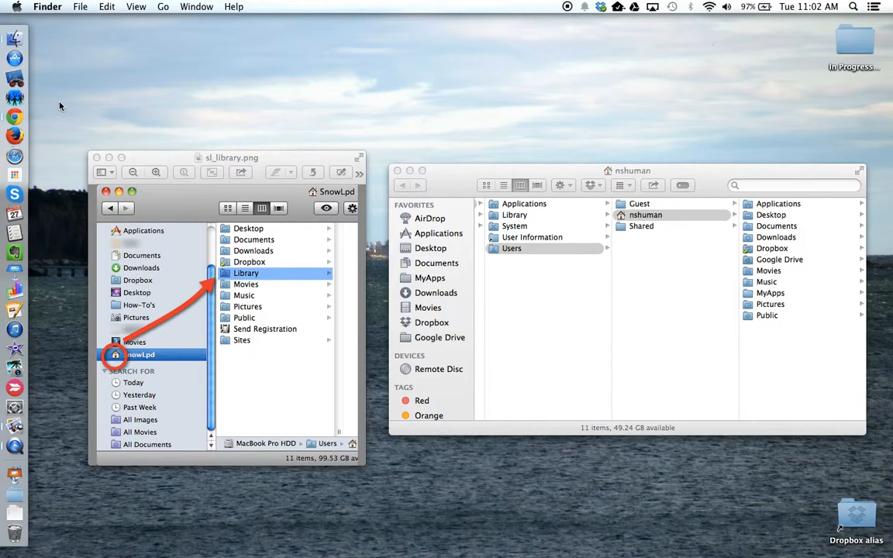
{"action": "mouse_move", "coordinate": [21, 9]}
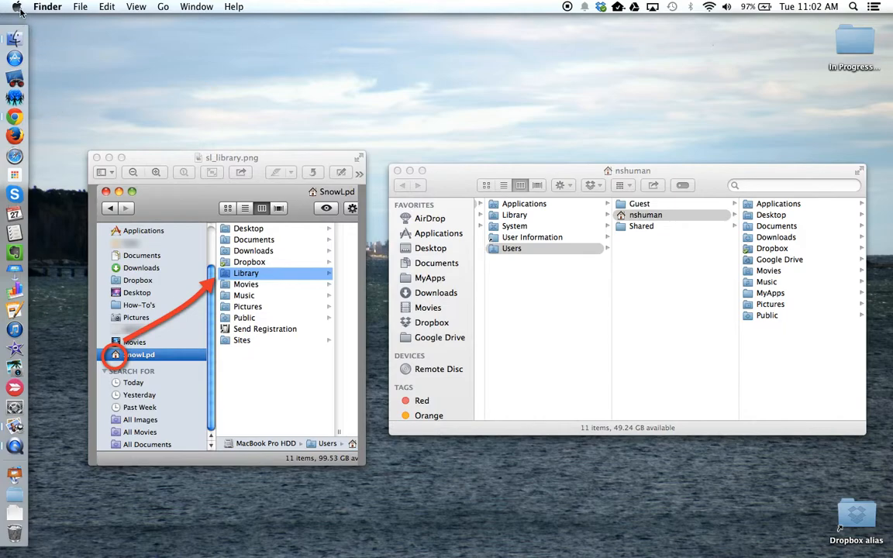
Show About This Mac from the Apple menu to check the OS X 10.9.3 version.
{"action": "left_click", "coordinate": [18, 7]}
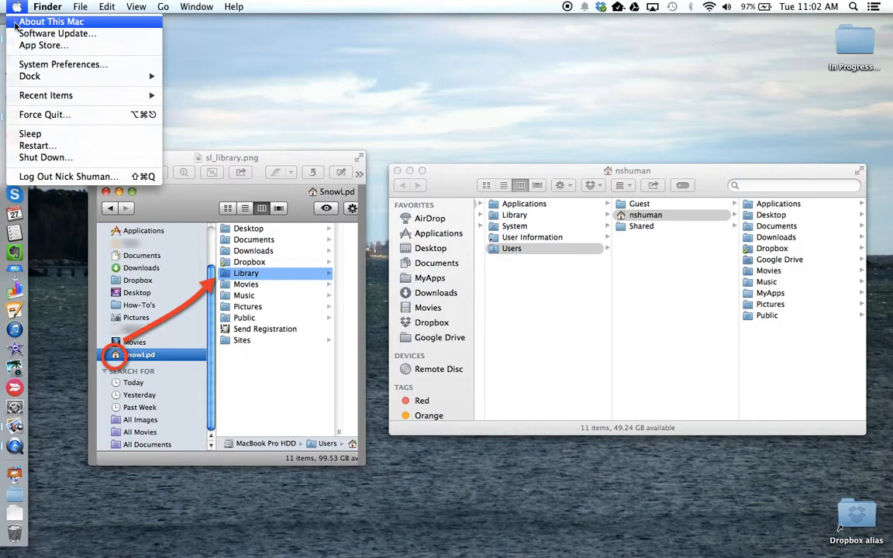
{"action": "left_click", "coordinate": [49, 18]}
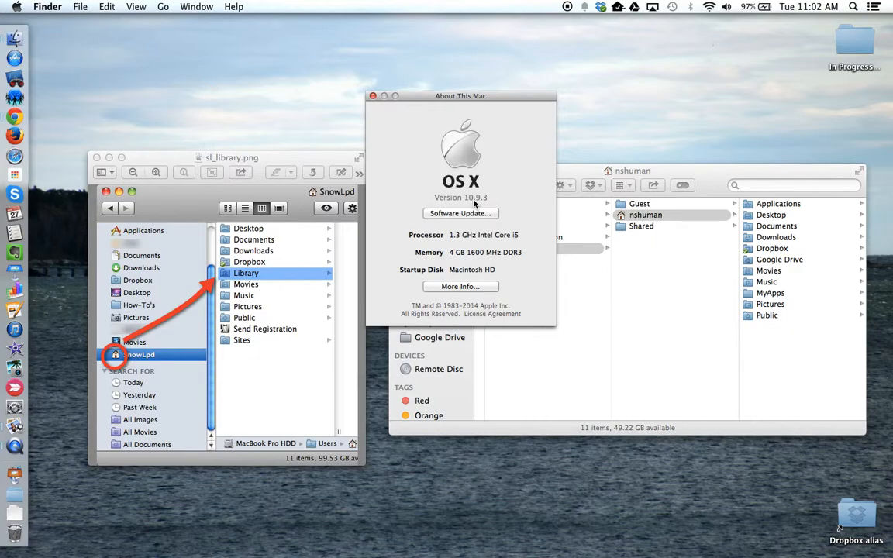
Close the About This Mac window.
{"action": "left_click", "coordinate": [379, 94]}
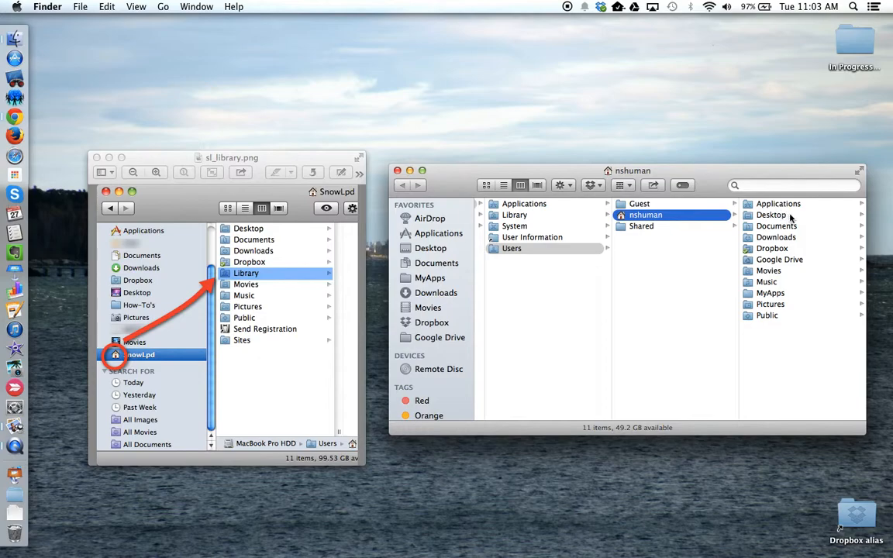
{"action": "mouse_move", "coordinate": [802, 238]}
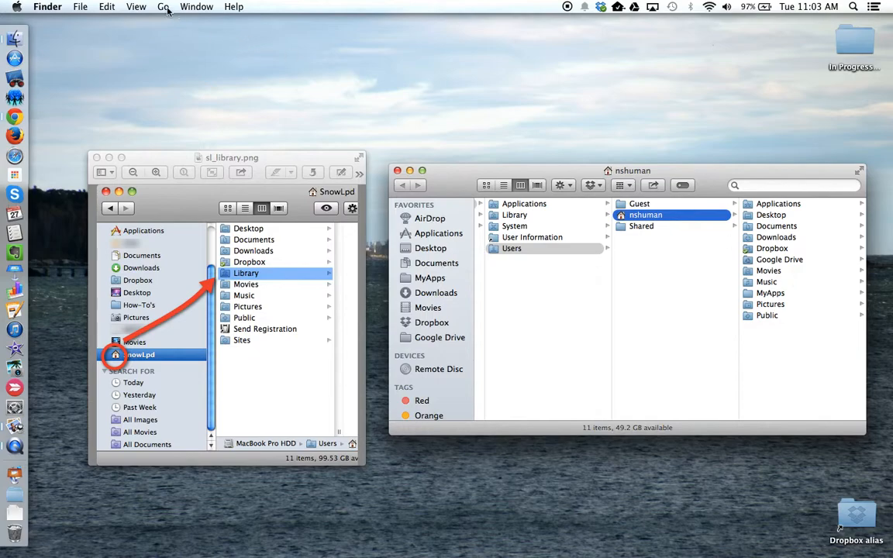
{"action": "left_click", "coordinate": [159, 7]}
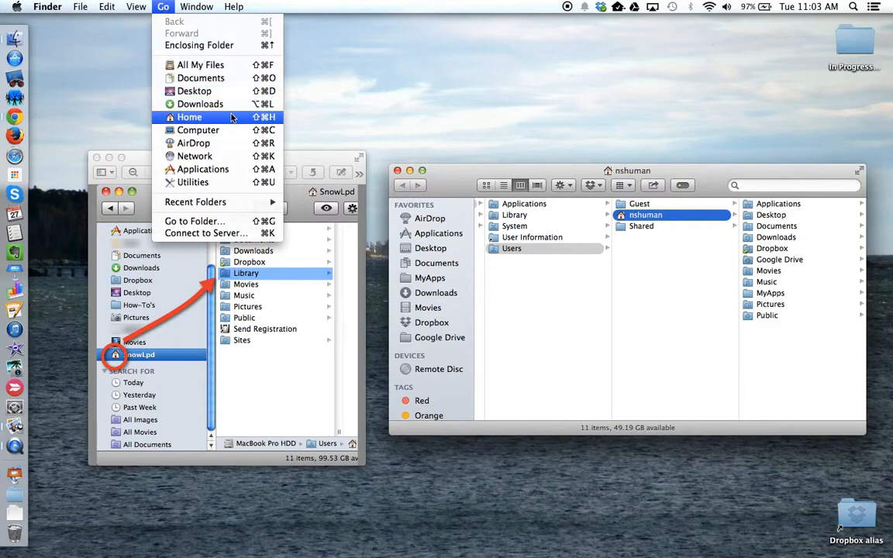
{"action": "mouse_move", "coordinate": [207, 130]}
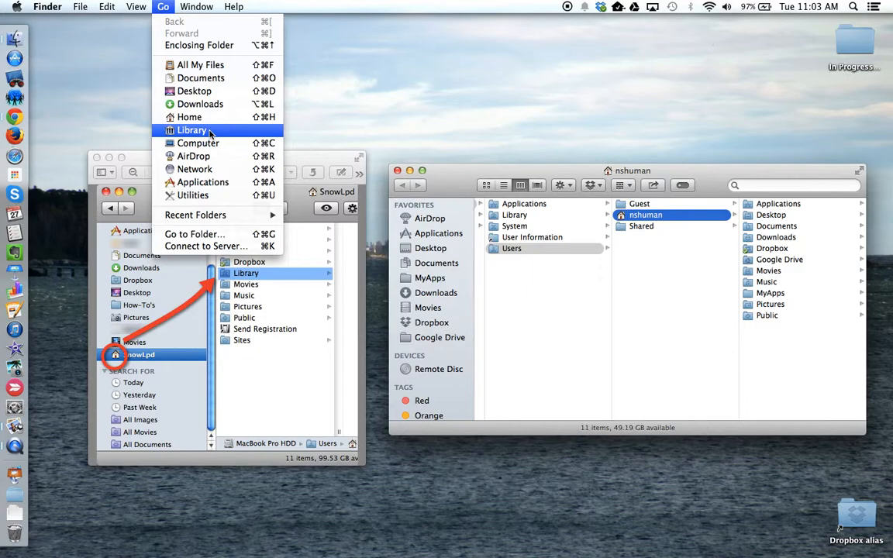
{"action": "mouse_move", "coordinate": [216, 134]}
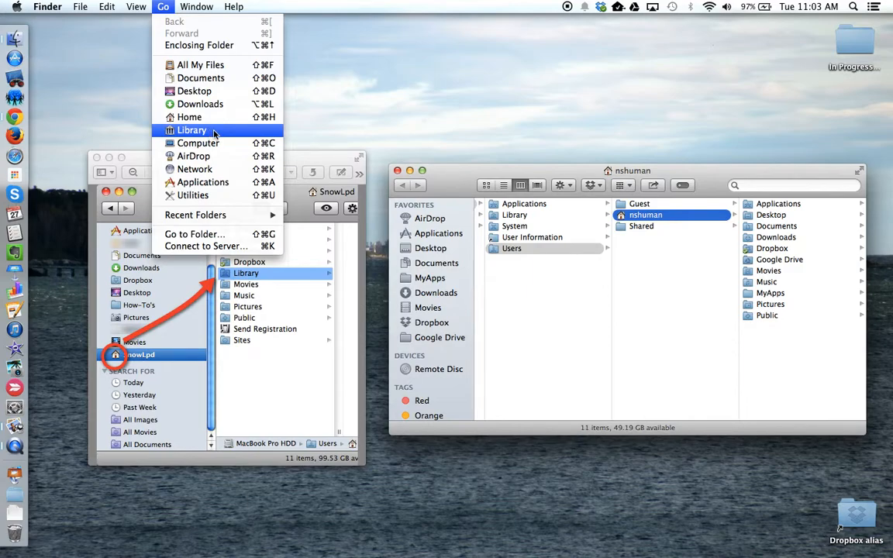
{"action": "left_click", "coordinate": [190, 130]}
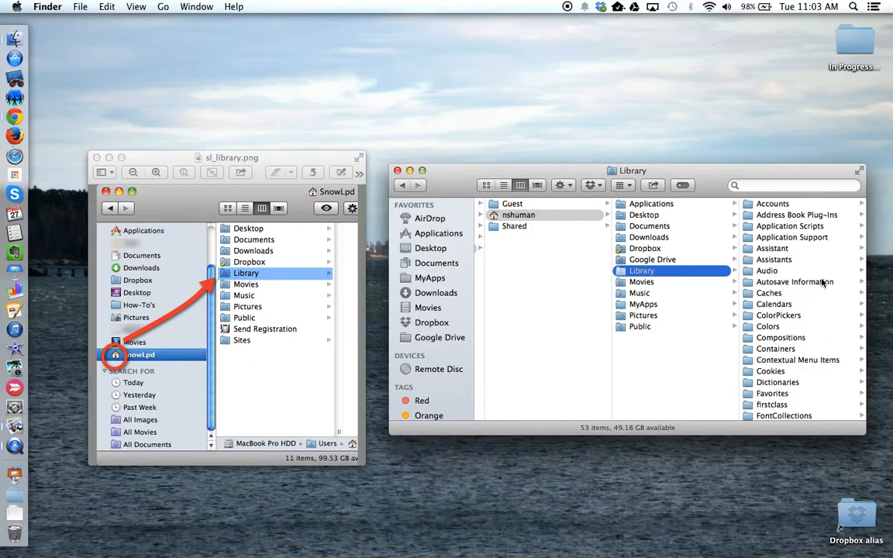
Scroll down the Library folder listing toward StickiesDatabase.
{"action": "scroll", "scroll_direction": "down", "scroll_amount": 3}
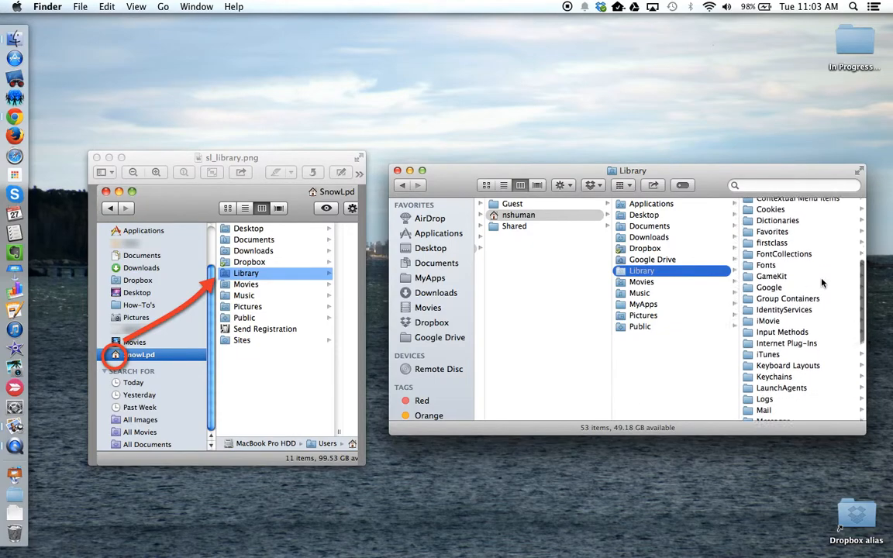
{"action": "scroll", "scroll_direction": "down", "scroll_amount": 3}
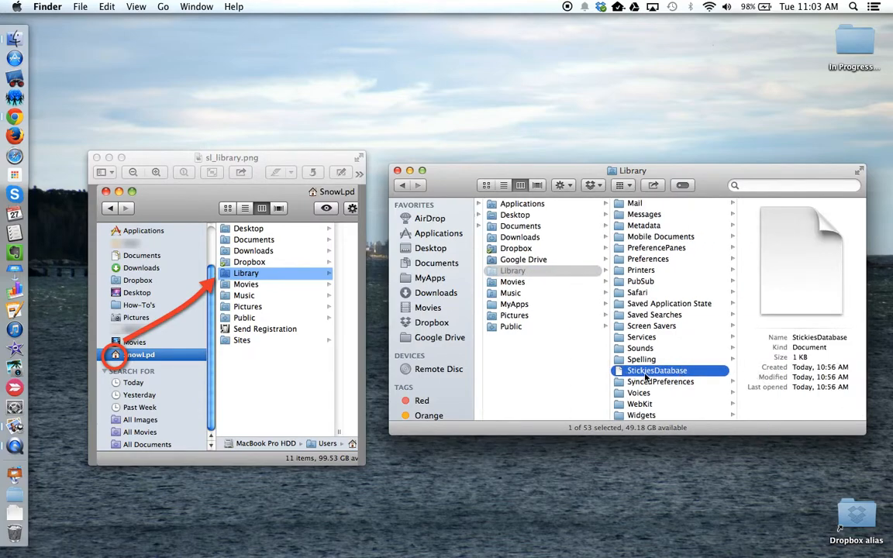
{"action": "mouse_move", "coordinate": [638, 377]}
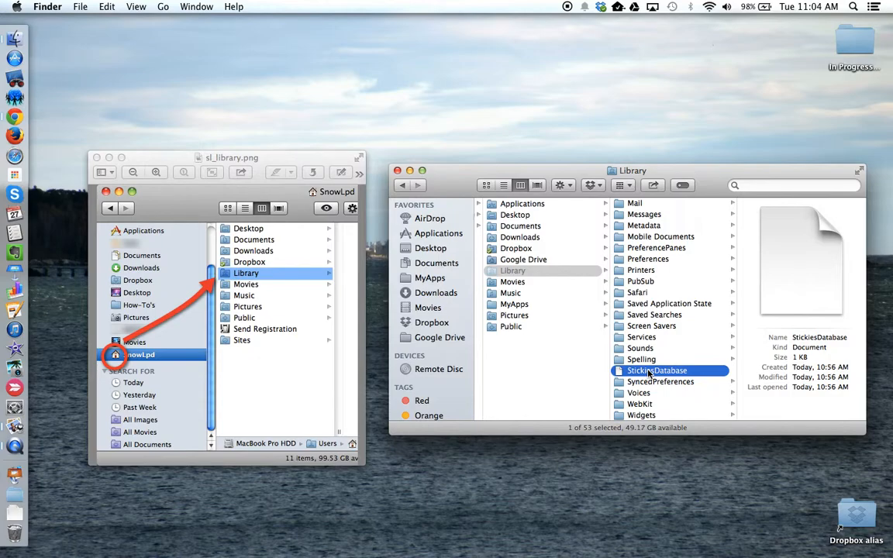
{"action": "mouse_move", "coordinate": [549, 266]}
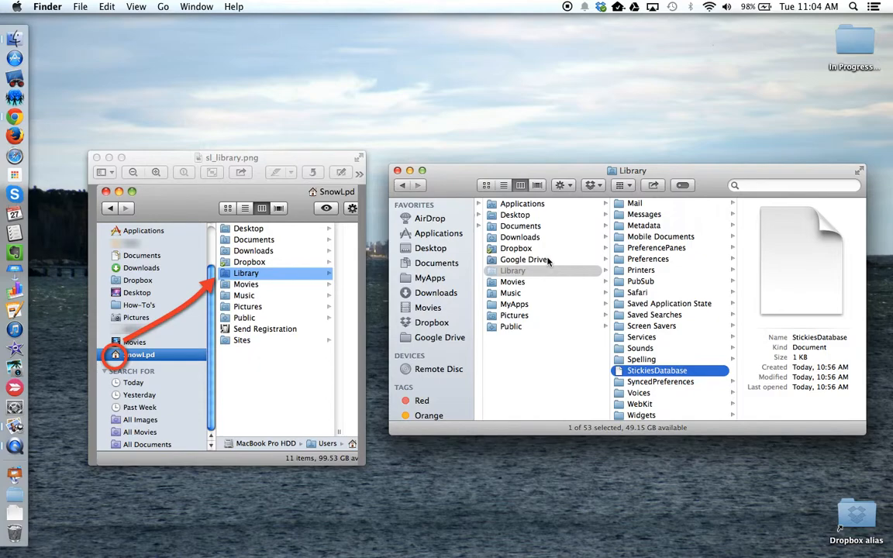
{"action": "mouse_move", "coordinate": [509, 331]}
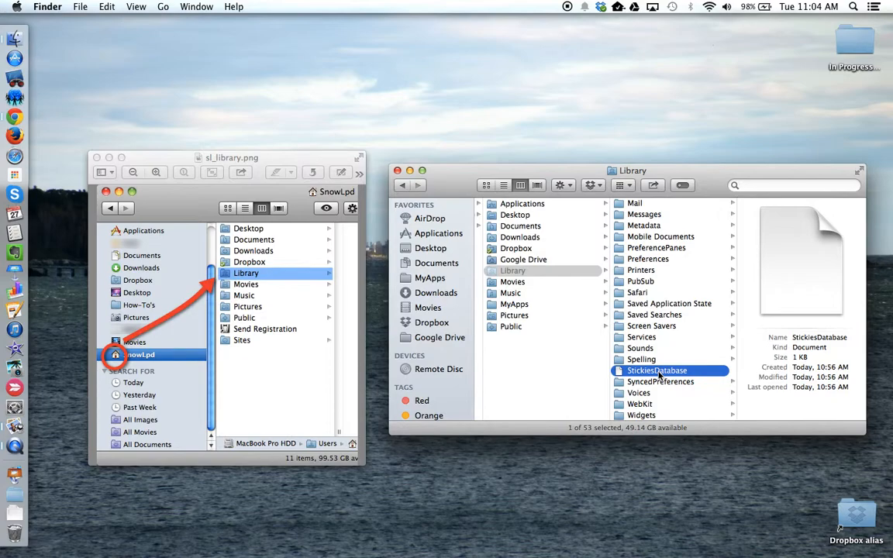
{"action": "left_click", "coordinate": [156, 6]}
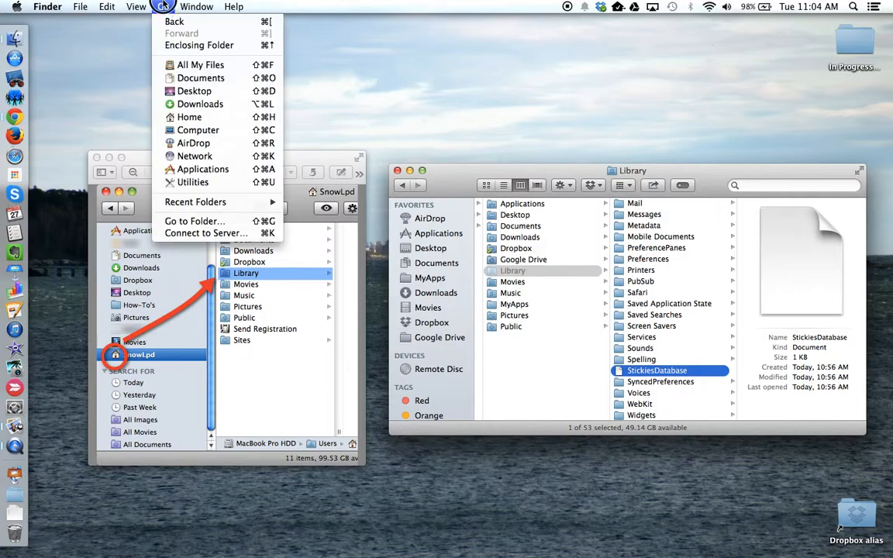
{"action": "mouse_move", "coordinate": [206, 123]}
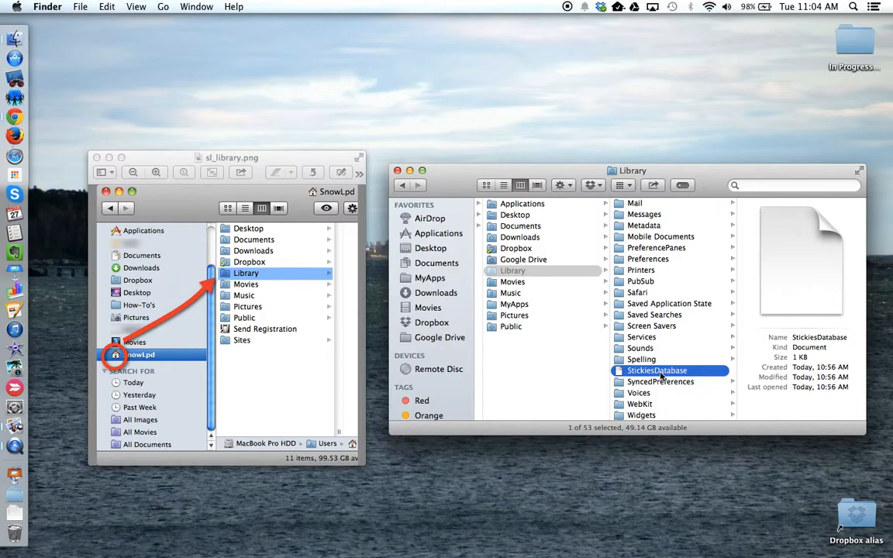
{"action": "mouse_move", "coordinate": [651, 376]}
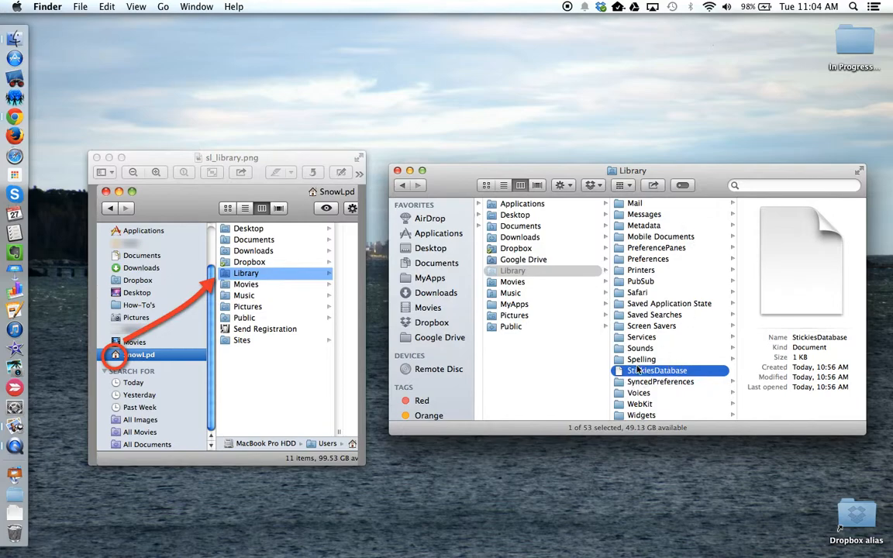
{"action": "mouse_move", "coordinate": [573, 103]}
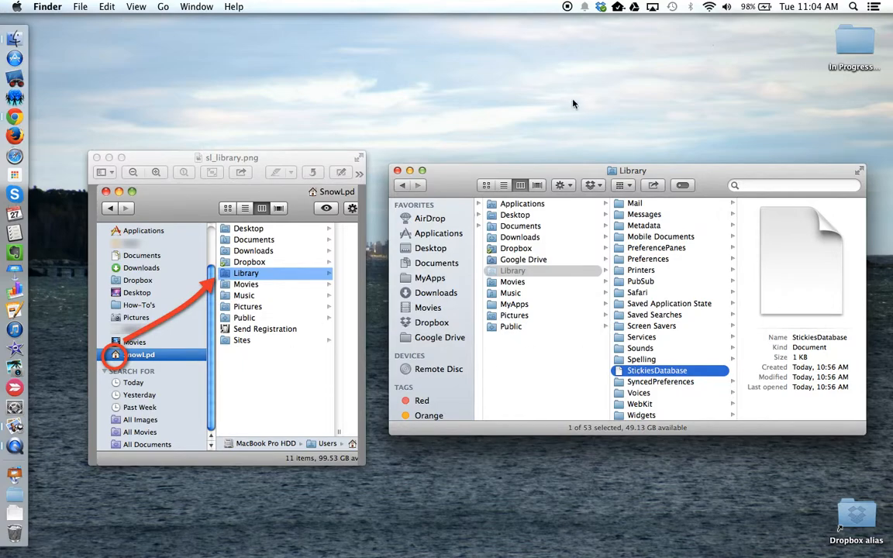